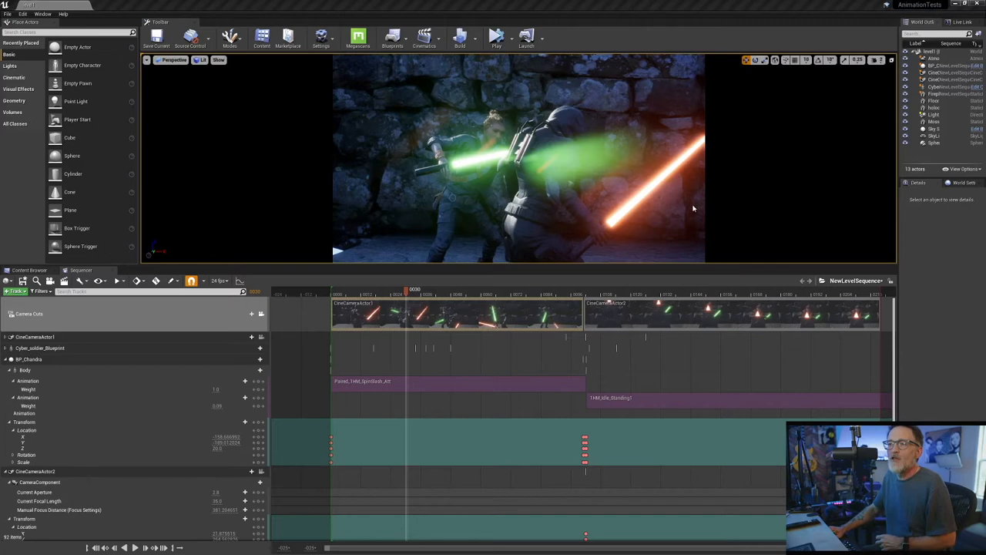
# Step: Preview the duel in the Sequencer, then bring up BP_Chandra's 3D viewport in the Blueprint editor
pyautogui.moveTo(414, 290); pyautogui.dragTo(400, 290)
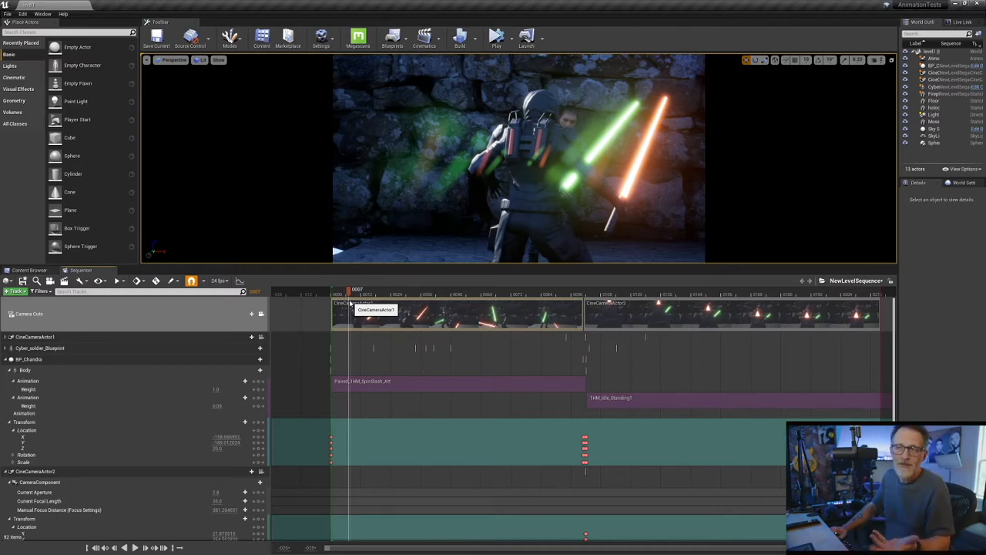
pyautogui.rightClick(348, 302)
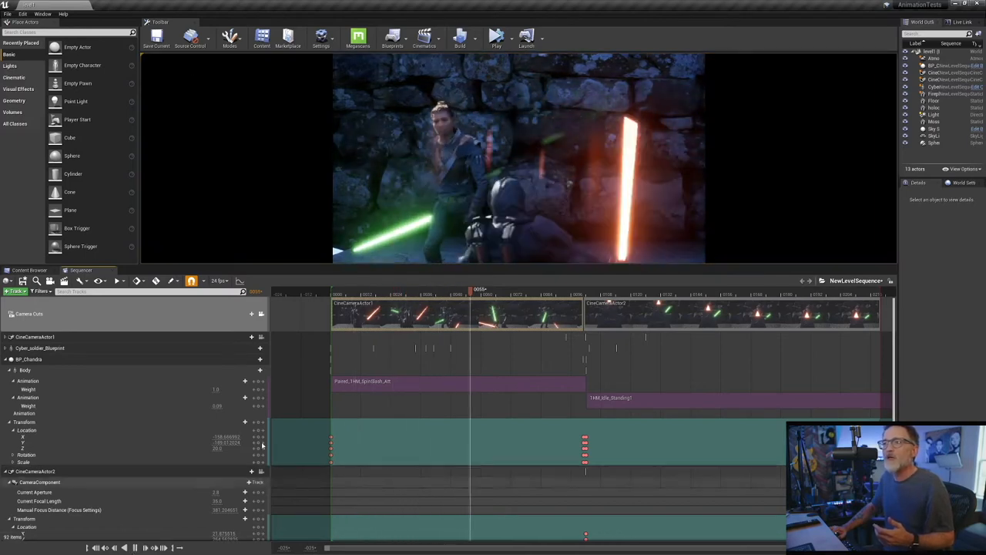
pyautogui.click(144, 547)
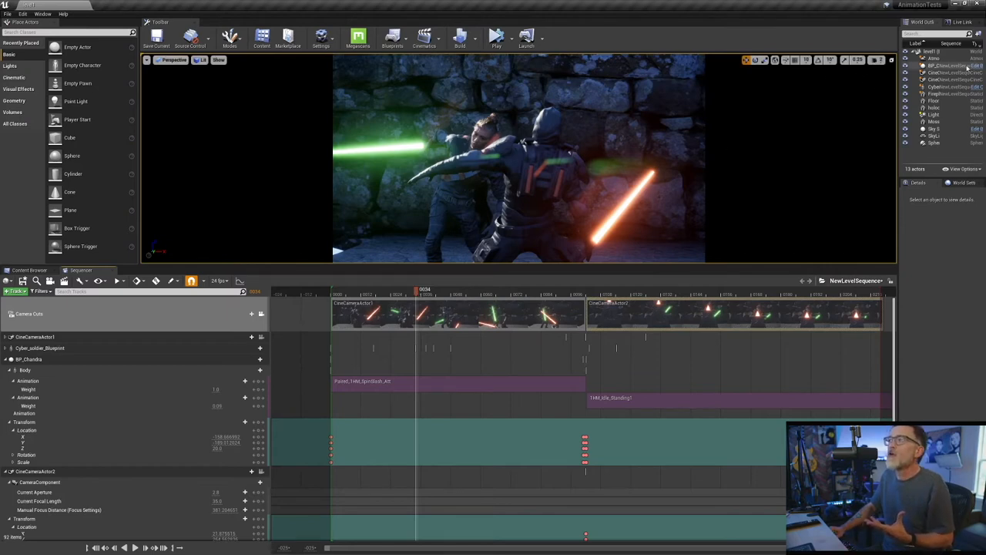
pyautogui.moveTo(955, 69)
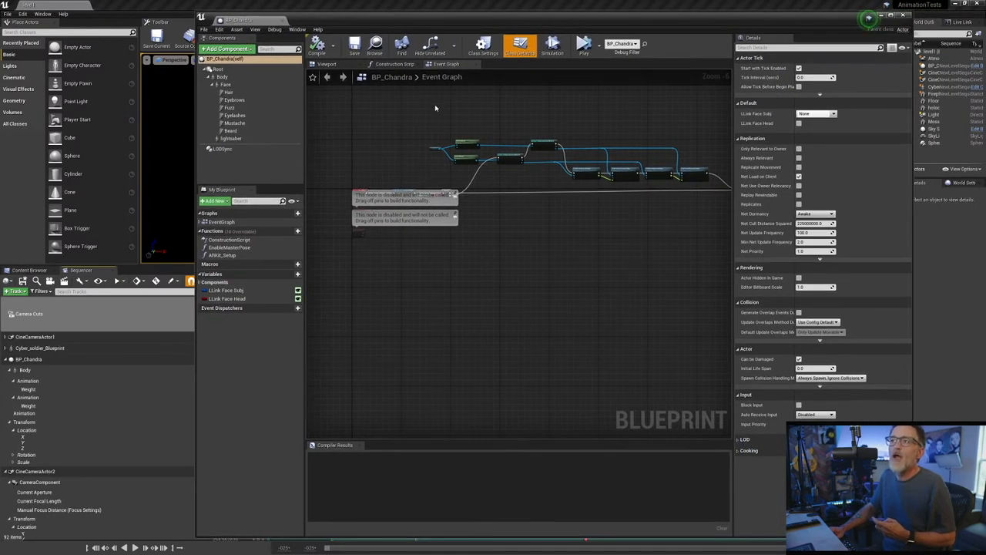
pyautogui.click(327, 65)
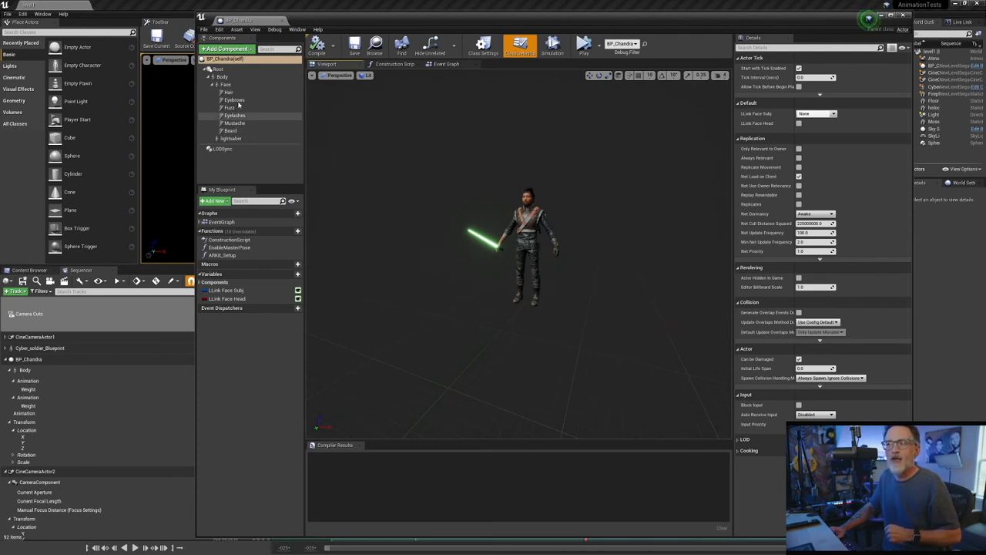
# Step: Select the character's Body mesh component to inspect its animation and mesh settings
pyautogui.click(222, 77)
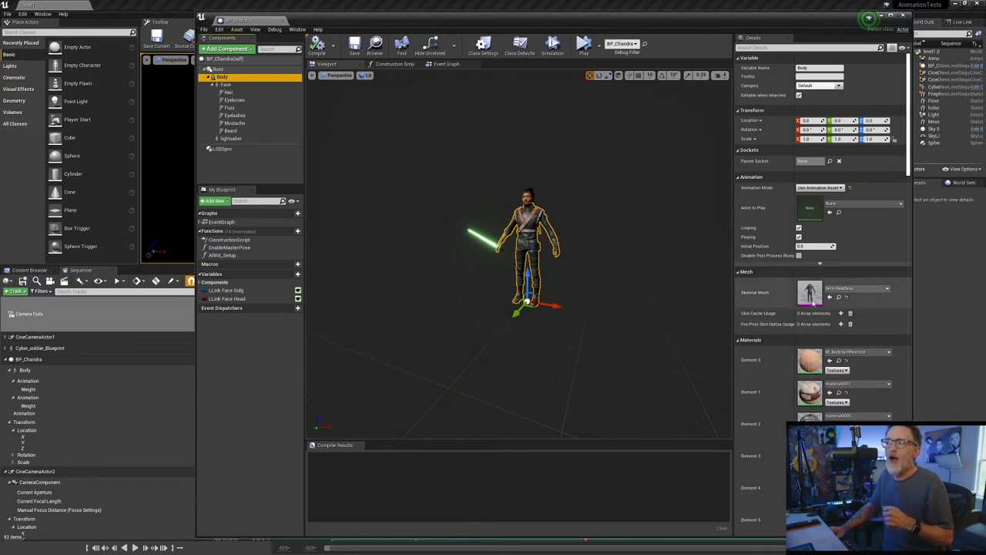
pyautogui.moveTo(646, 359)
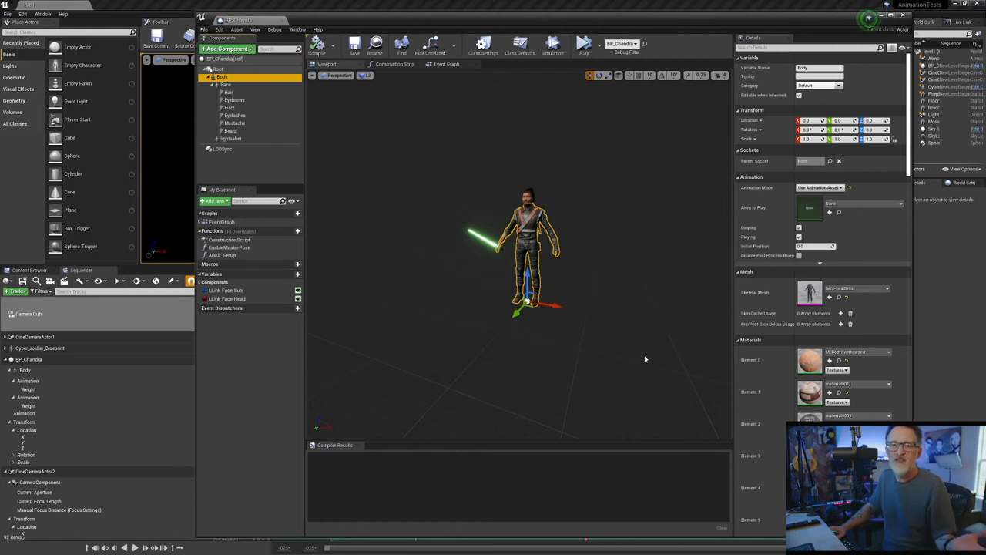
pyautogui.moveTo(615, 371)
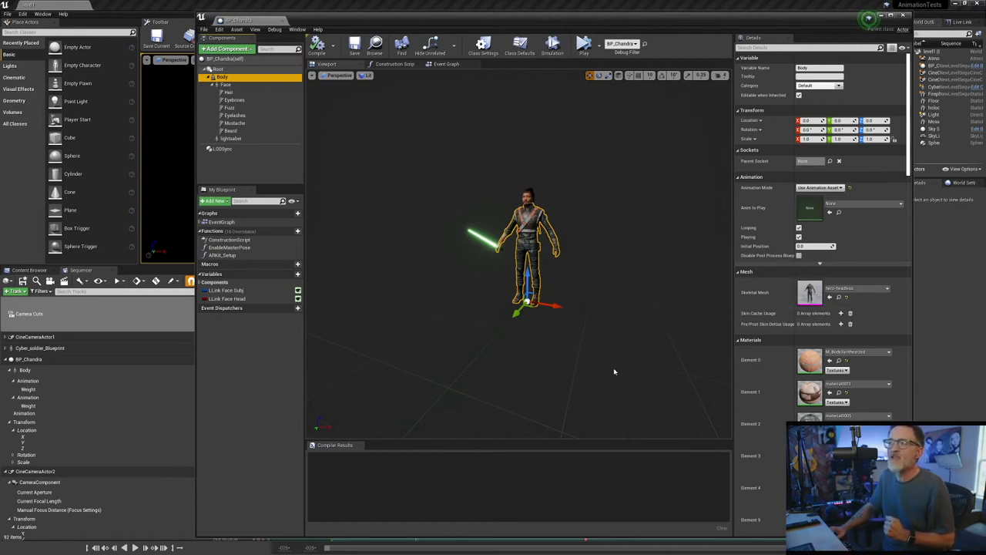
pyautogui.moveTo(589, 379)
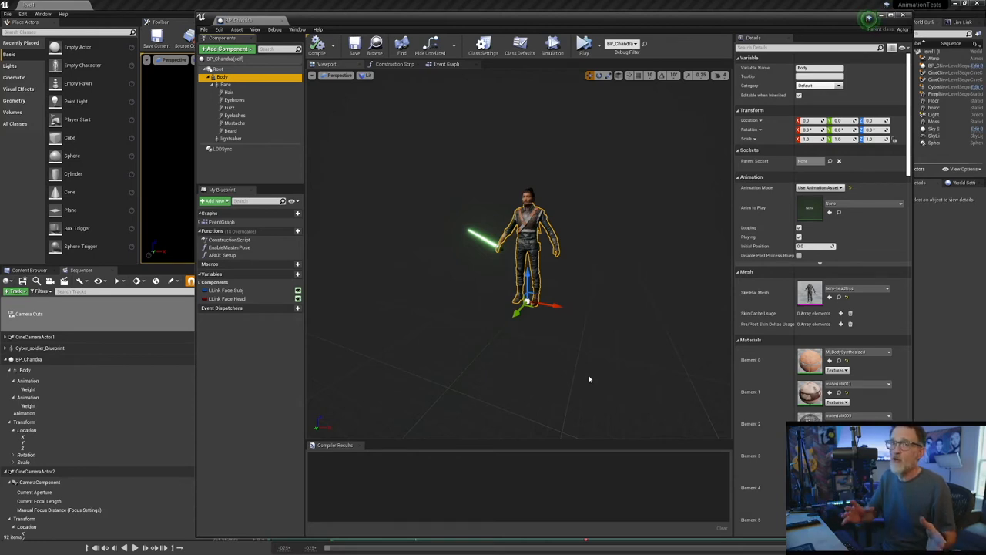
pyautogui.moveTo(607, 379)
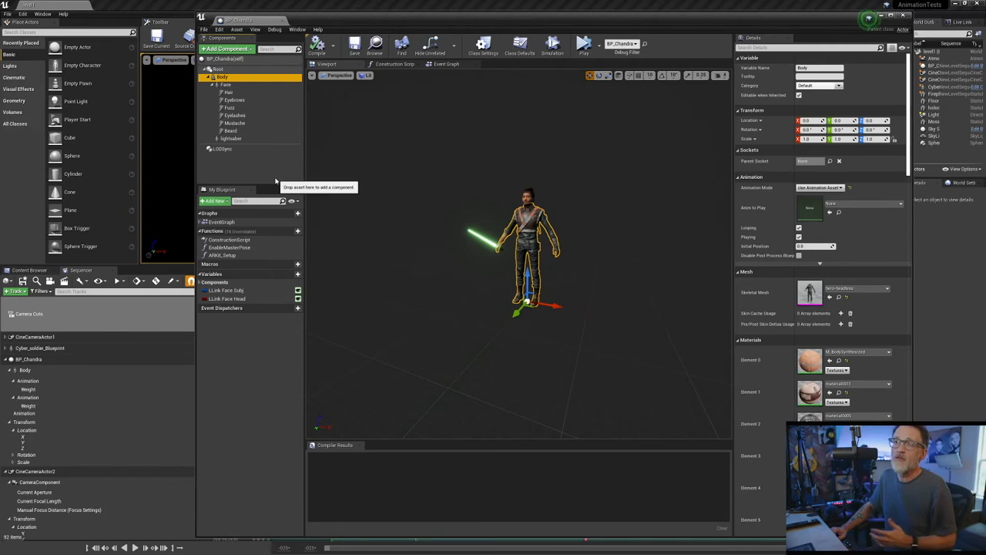
pyautogui.moveTo(342, 96)
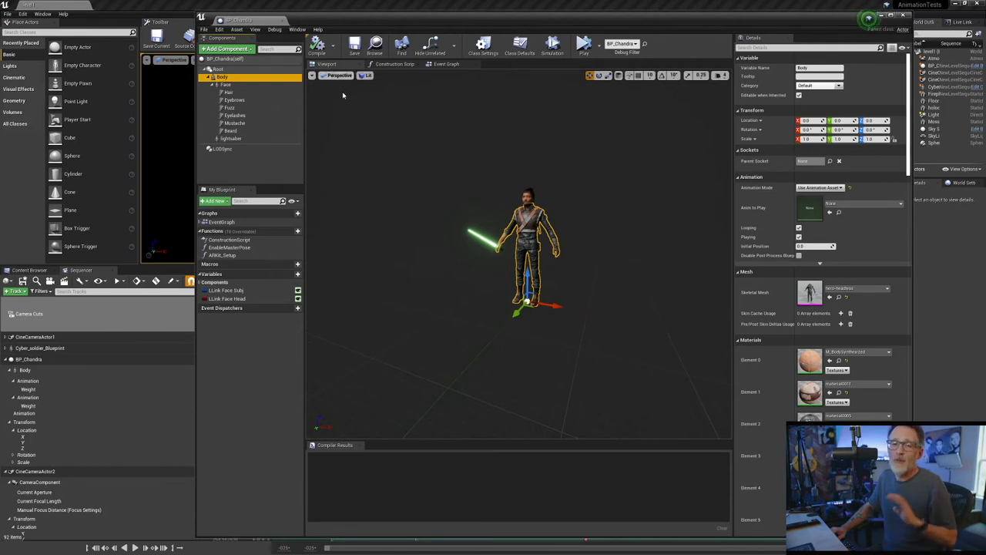
pyautogui.moveTo(345, 154)
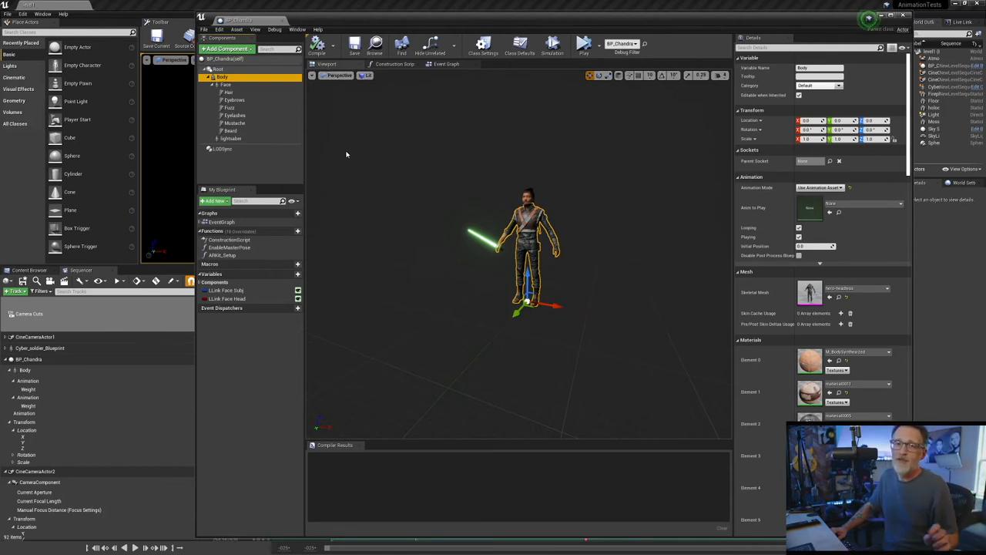
pyautogui.moveTo(364, 173)
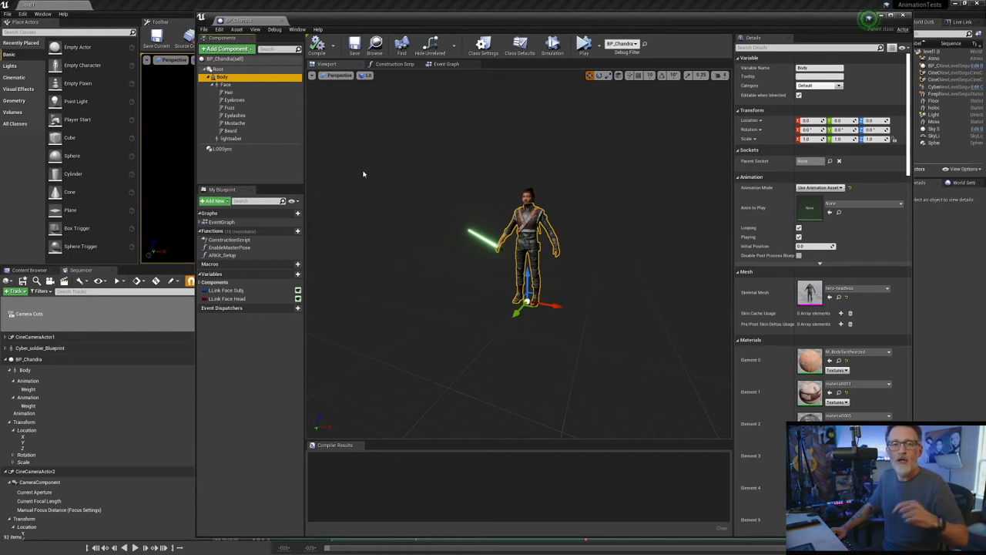
pyautogui.moveTo(379, 197)
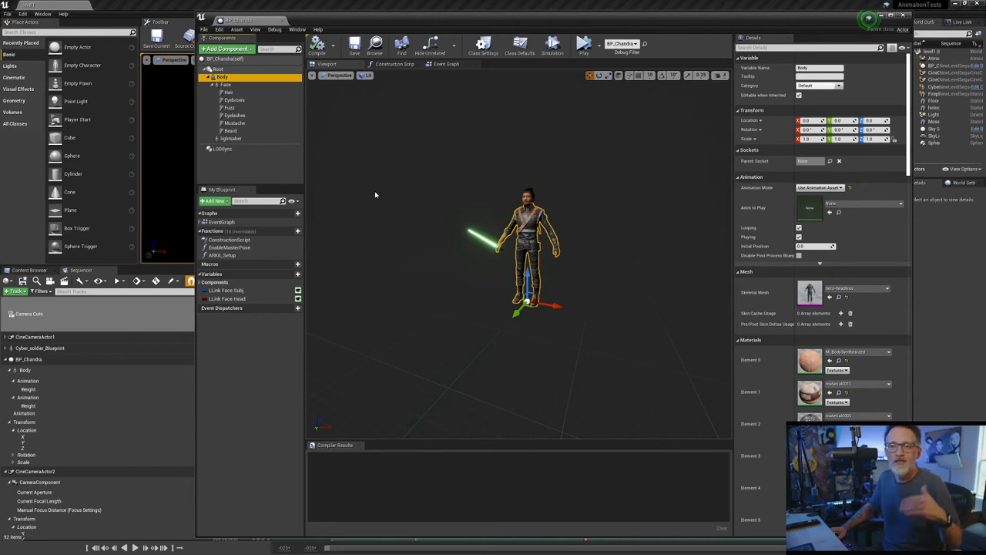
pyautogui.moveTo(608, 120)
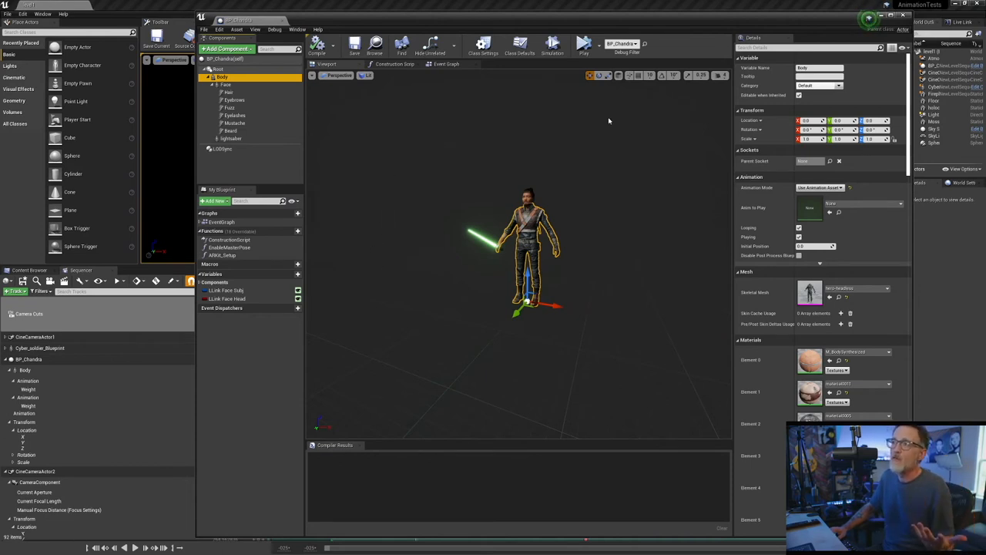
pyautogui.moveTo(487, 288)
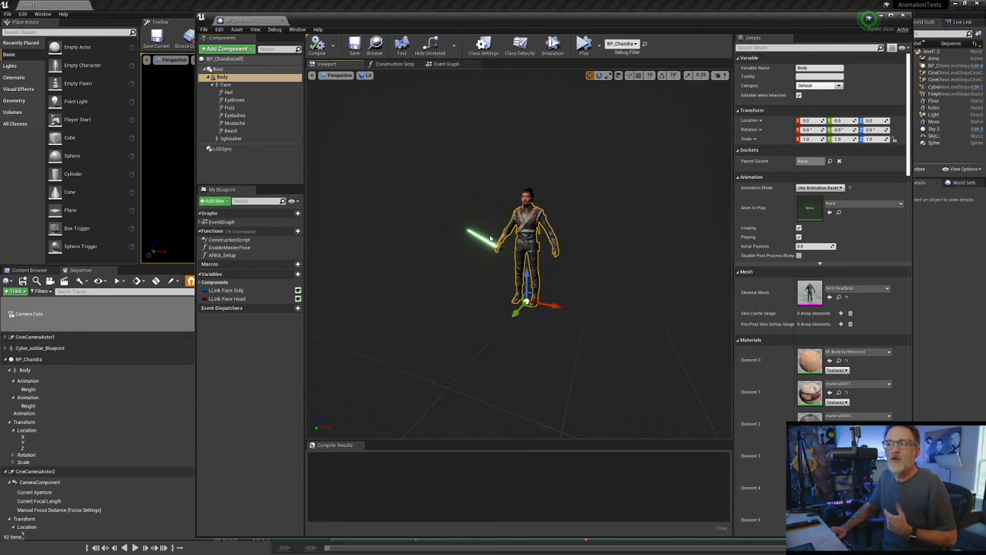
pyautogui.moveTo(493, 262)
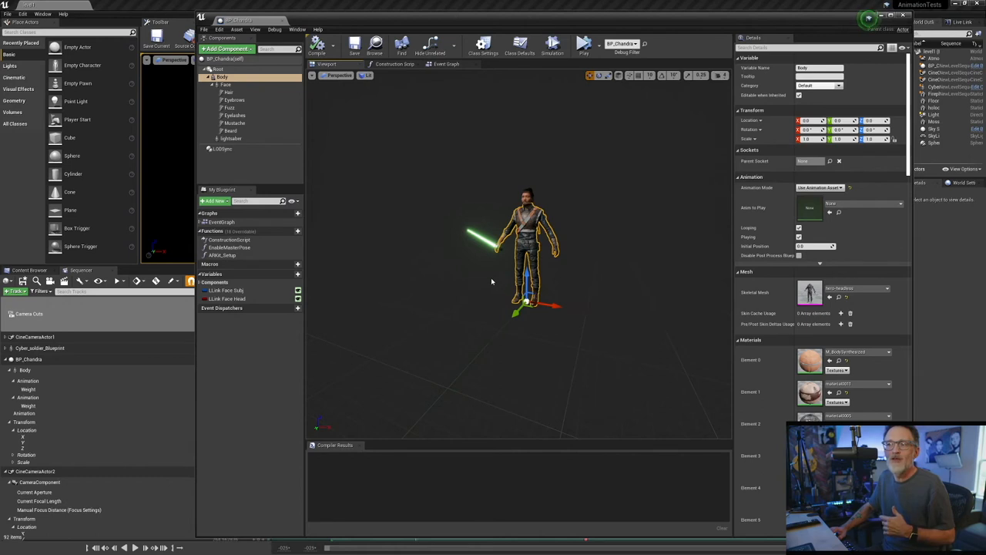
pyautogui.moveTo(484, 268)
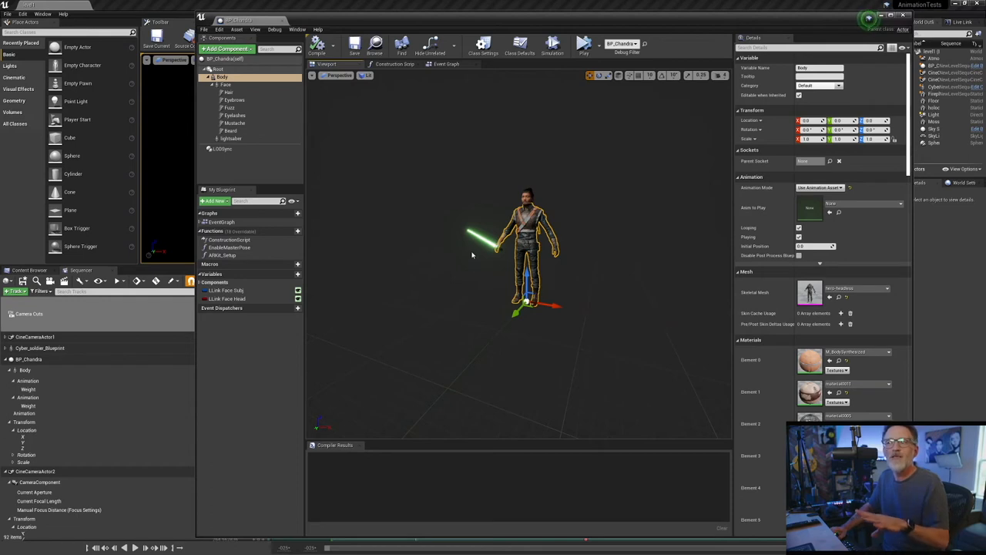
pyautogui.moveTo(477, 252)
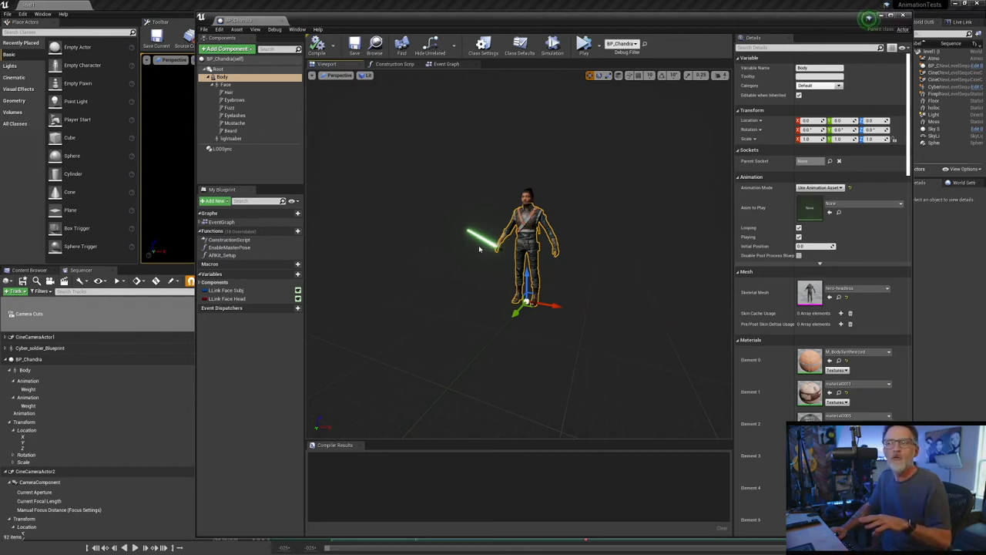
pyautogui.moveTo(589, 179)
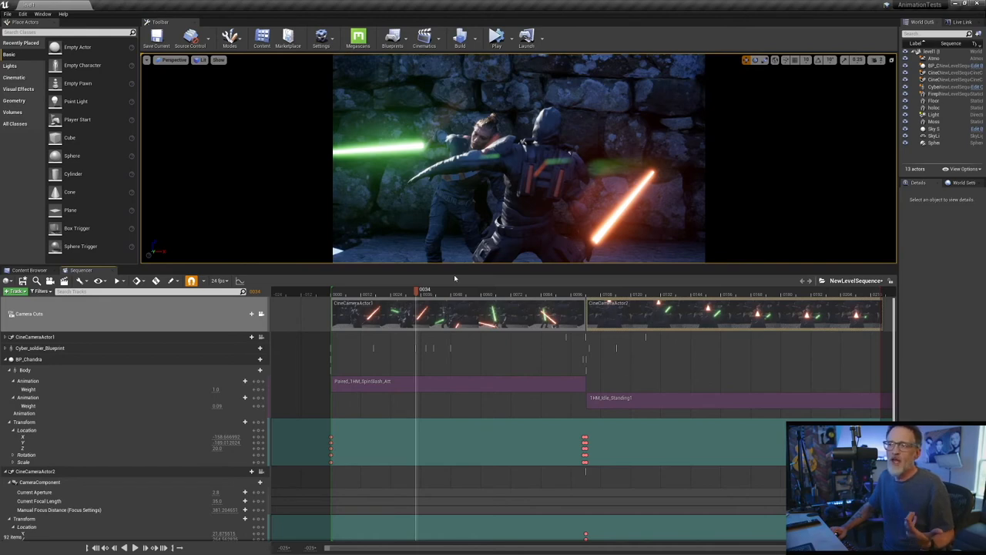
# Step: Scrub the Sequencer timeline through the saber clash moments, then browse the project's content folder
pyautogui.moveTo(416, 290); pyautogui.dragTo(444, 290)
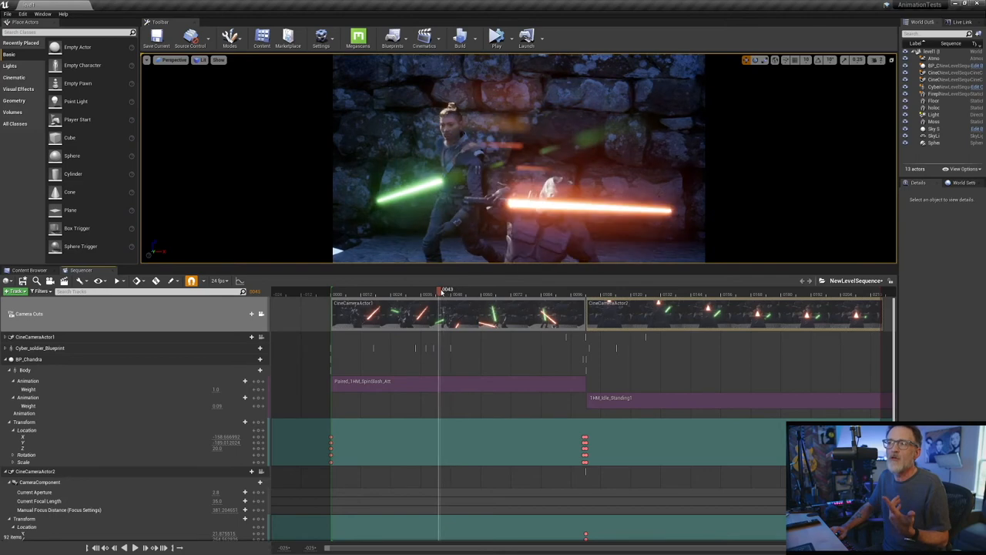
pyautogui.moveTo(439, 293); pyautogui.dragTo(450, 292)
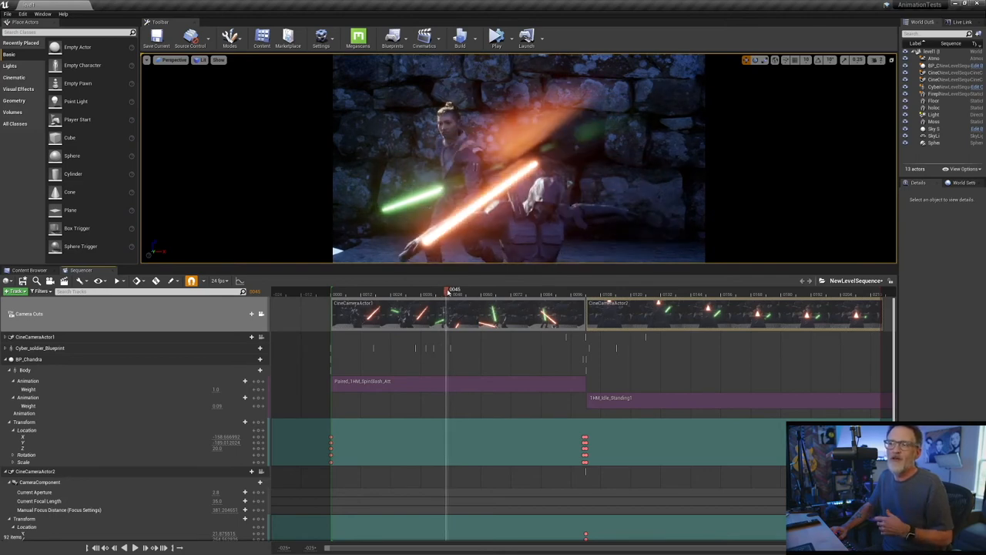
pyautogui.moveTo(450, 293); pyautogui.dragTo(413, 292)
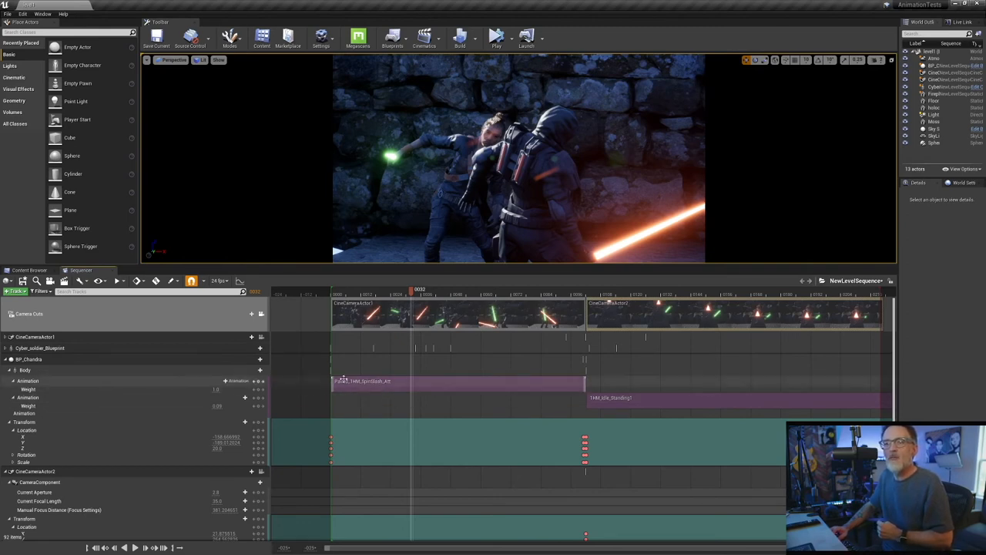
pyautogui.moveTo(23, 270)
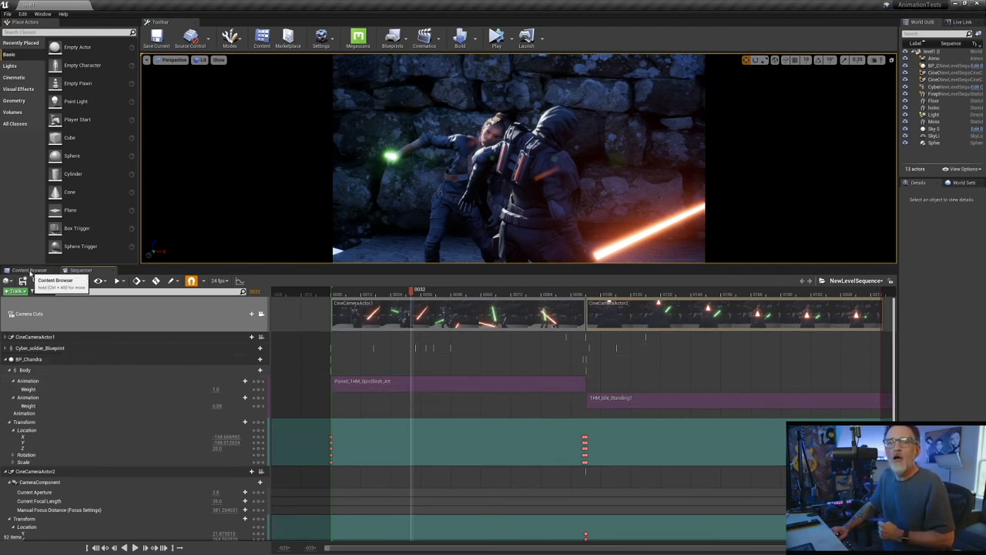
pyautogui.click(28, 270)
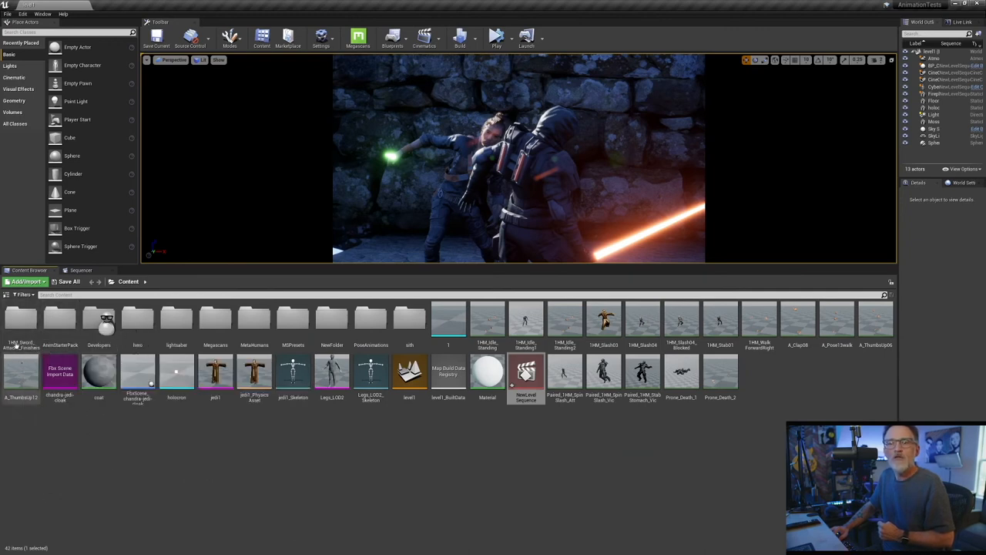
pyautogui.moveTo(59, 376)
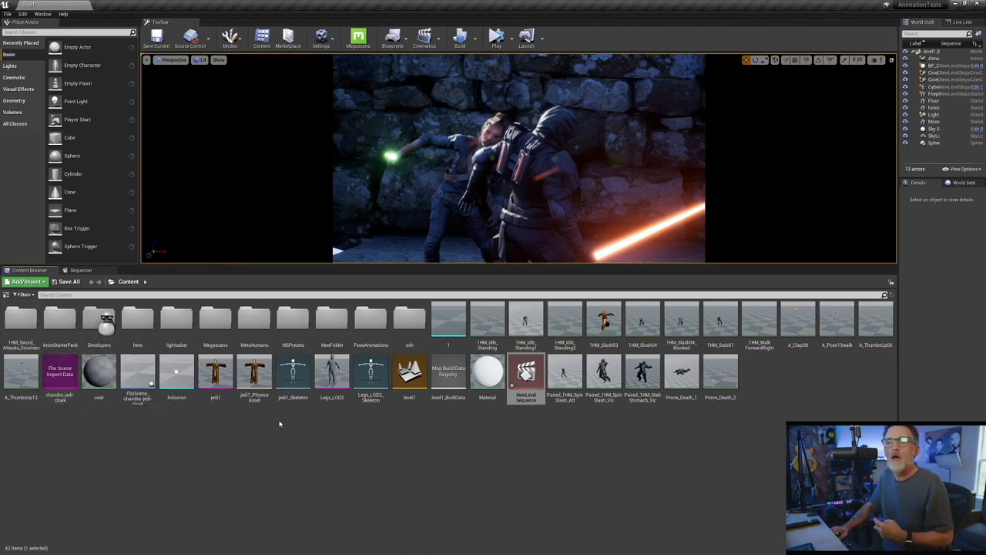
pyautogui.moveTo(369, 372)
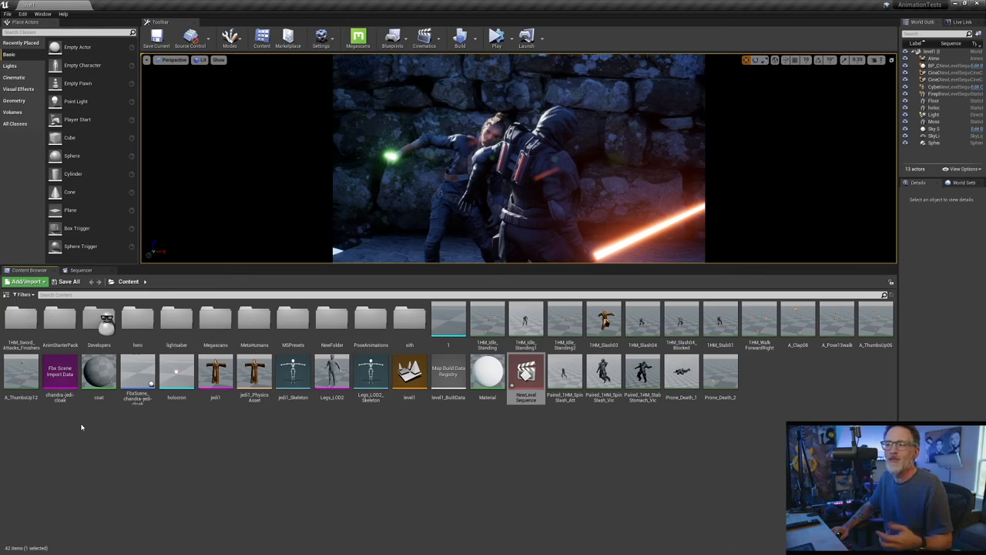
# Step: Navigate into the 1H_Sword_Attacks_Finishers pack's Animations folder
pyautogui.doubleClick(21, 317)
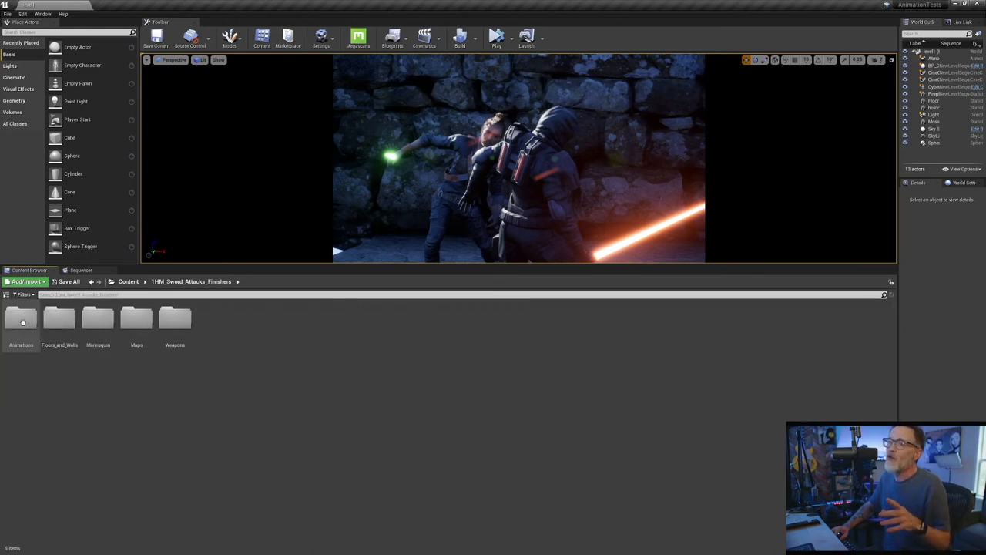
pyautogui.doubleClick(22, 318)
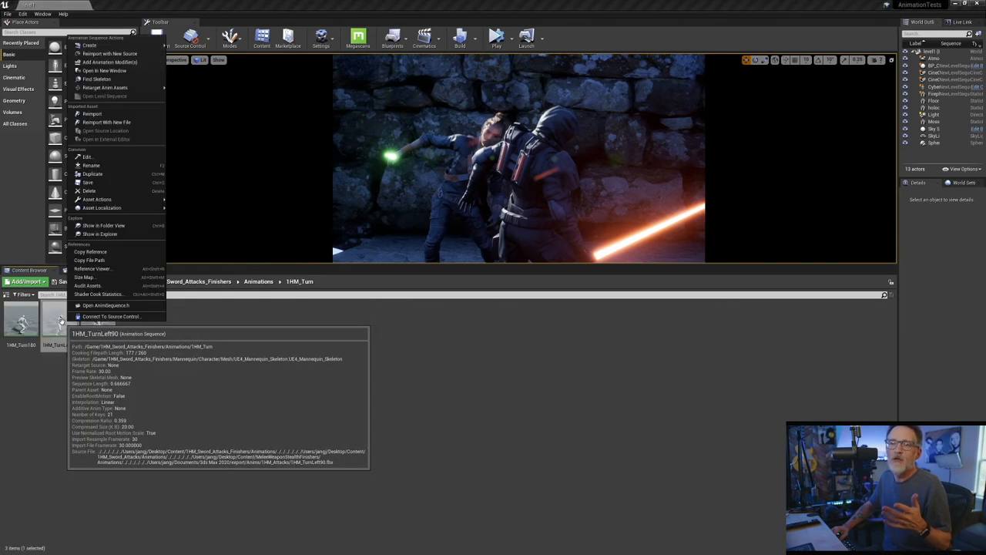
pyautogui.moveTo(102, 86)
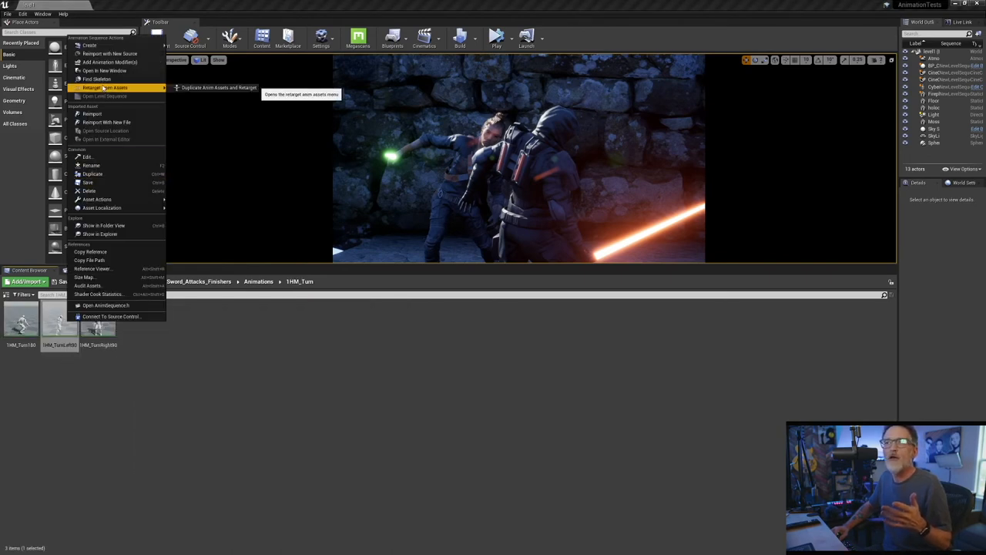
pyautogui.click(95, 86)
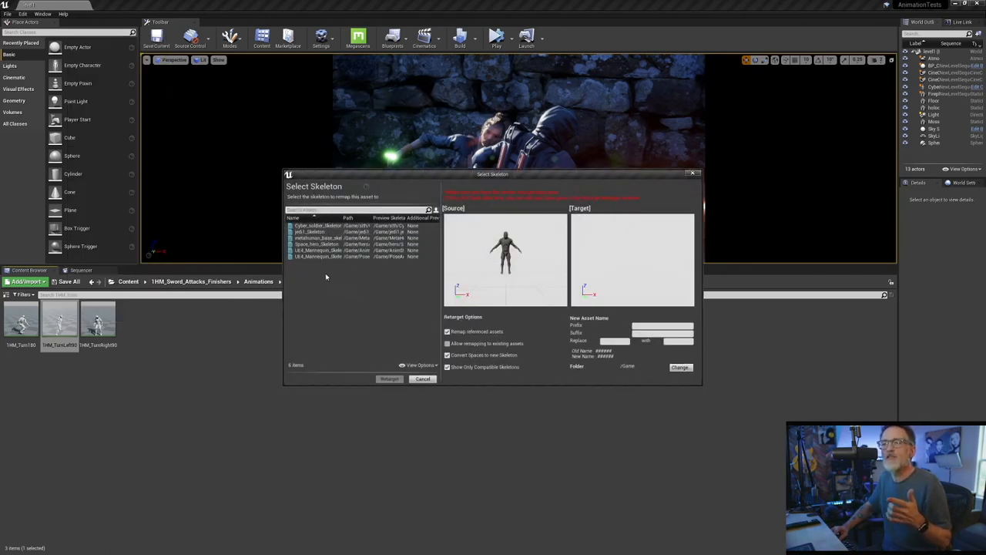
pyautogui.click(316, 225)
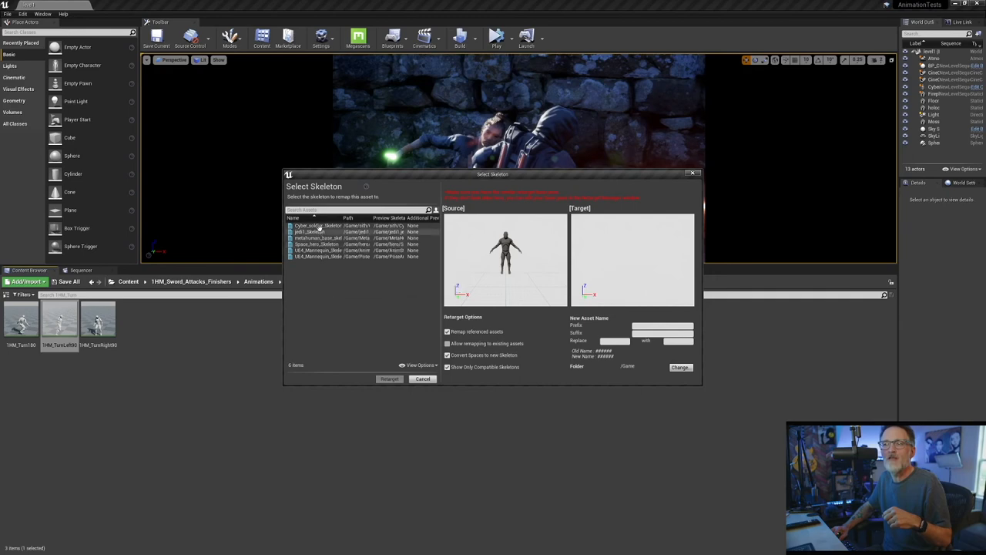
pyautogui.moveTo(312, 225)
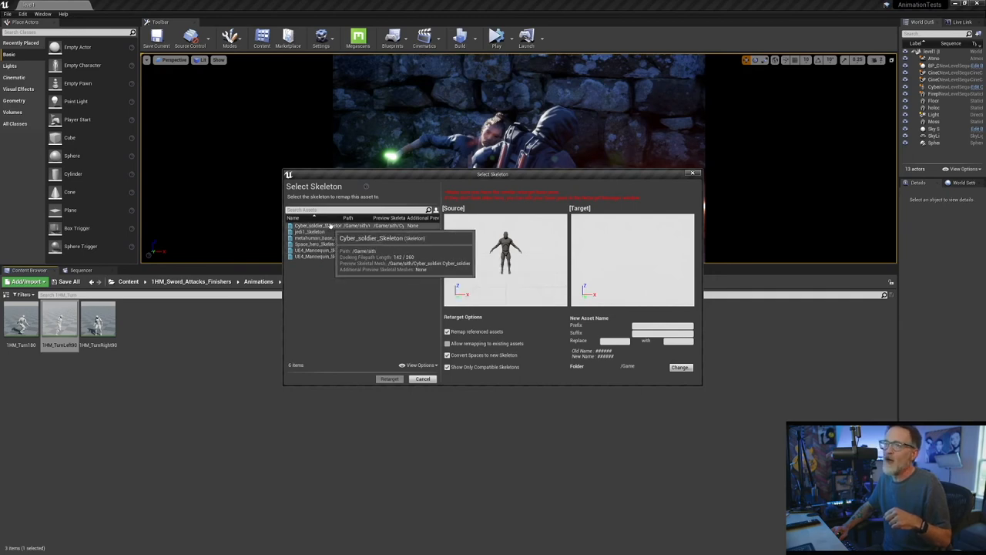
pyautogui.moveTo(315, 283)
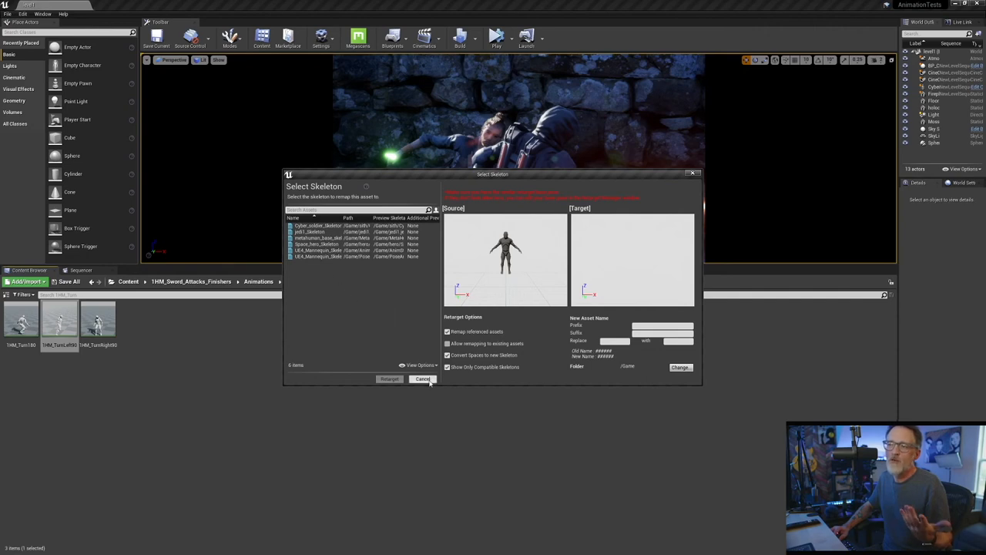
pyautogui.click(422, 379)
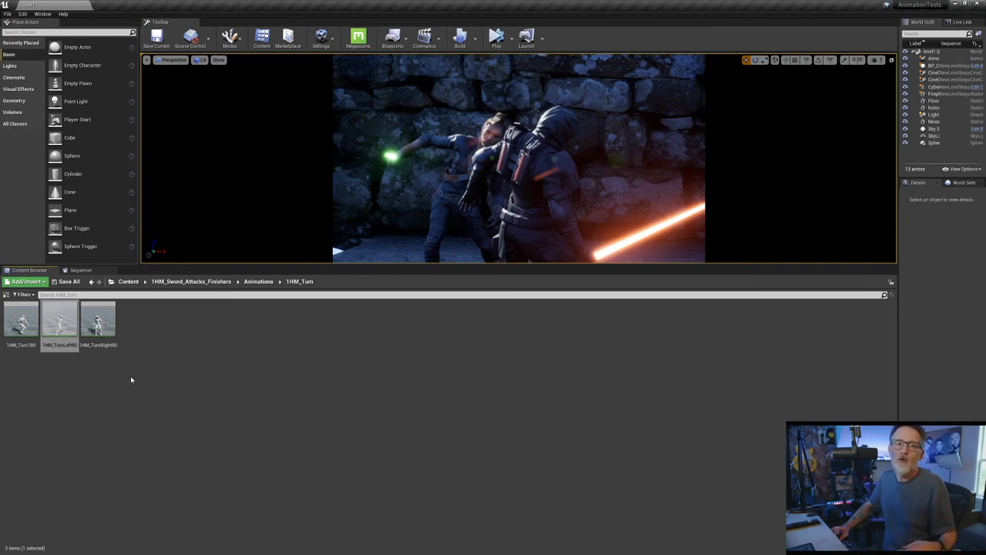
pyautogui.moveTo(123, 393)
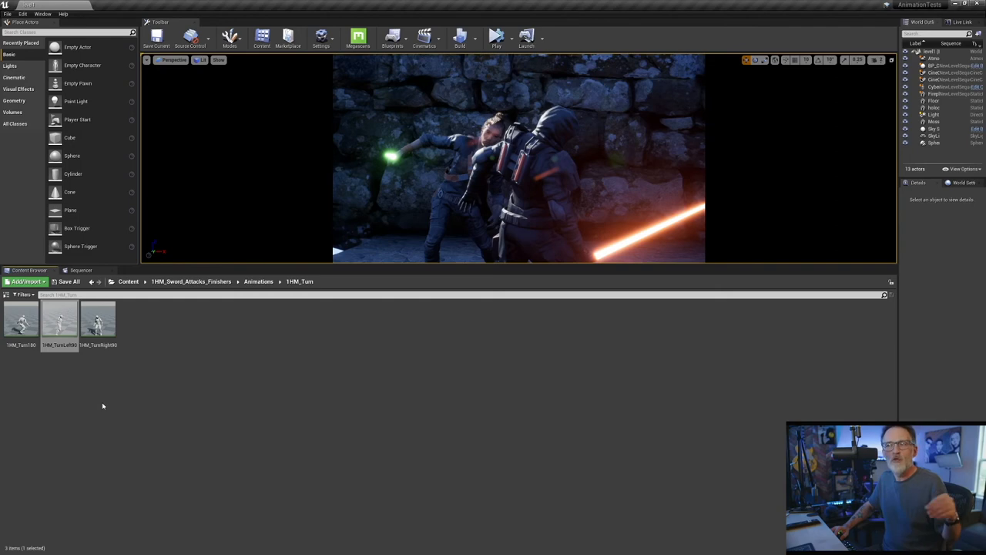
pyautogui.moveTo(158, 393)
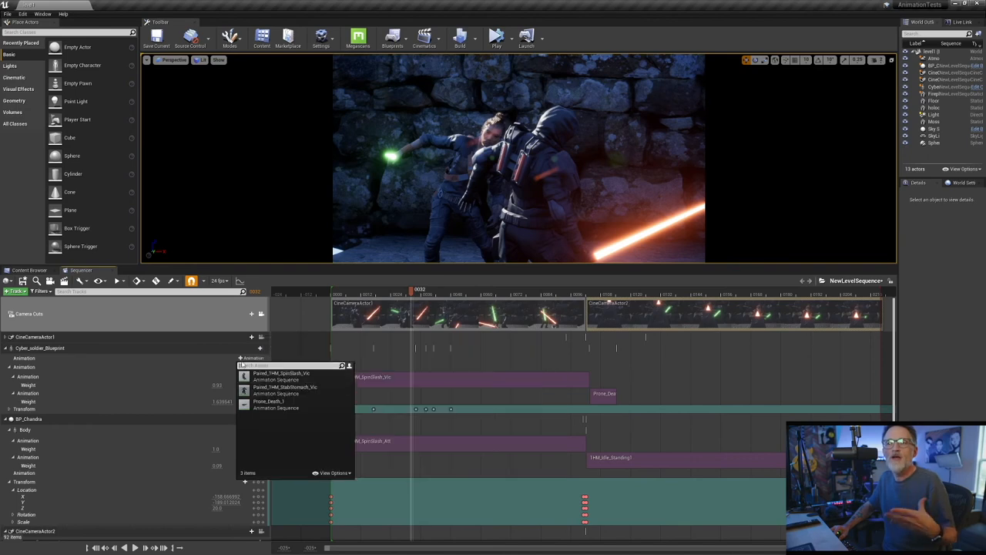
pyautogui.click(287, 280)
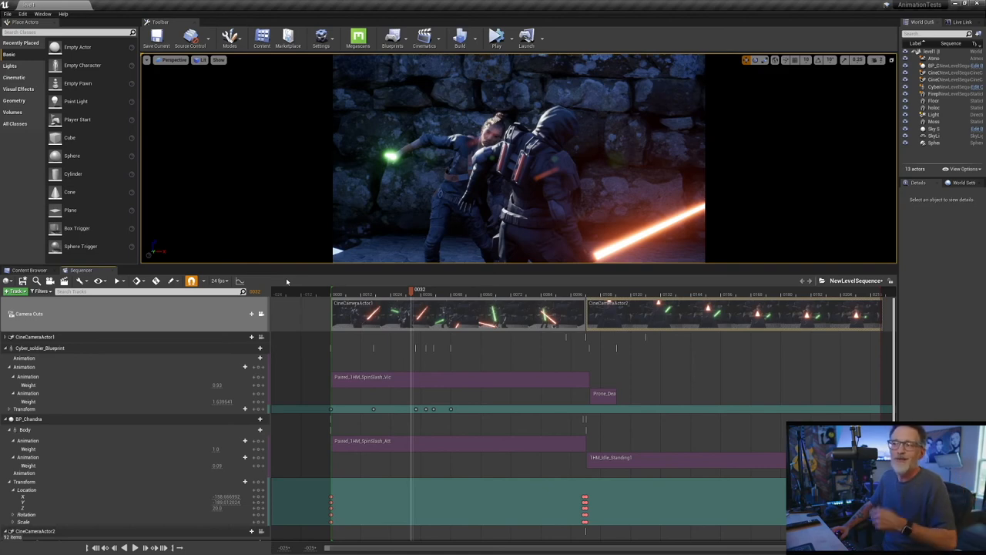
pyautogui.moveTo(286, 299)
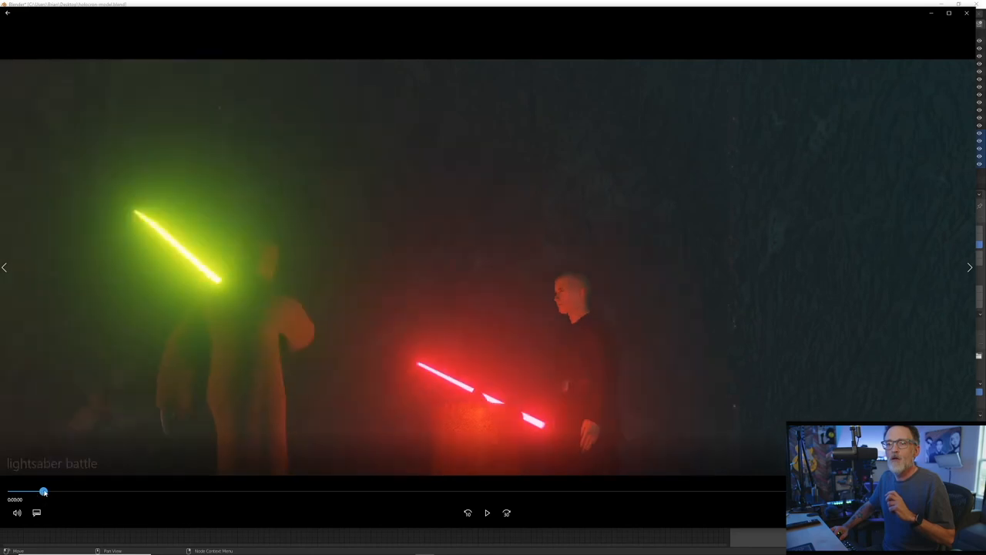
# Step: Scrub the rendered lightsaber battle video between early, middle and late moments of the duel
pyautogui.moveTo(43, 491); pyautogui.dragTo(203, 492)
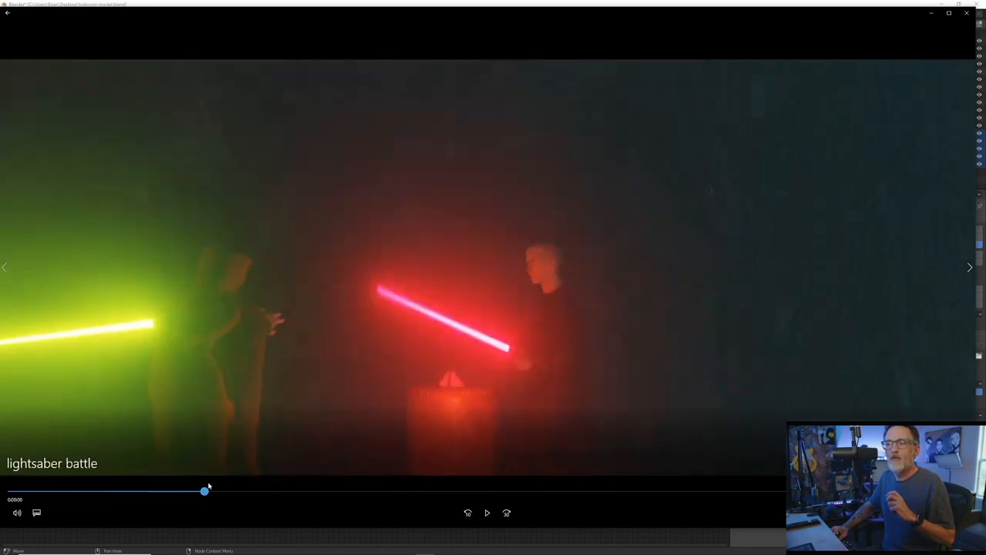
pyautogui.moveTo(203, 490); pyautogui.dragTo(388, 490)
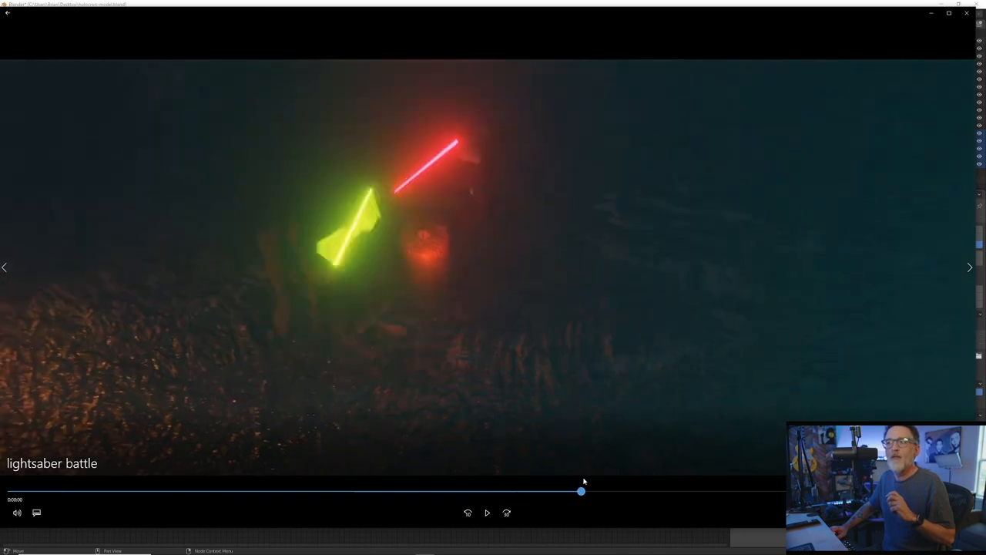
pyautogui.moveTo(581, 490); pyautogui.dragTo(422, 490)
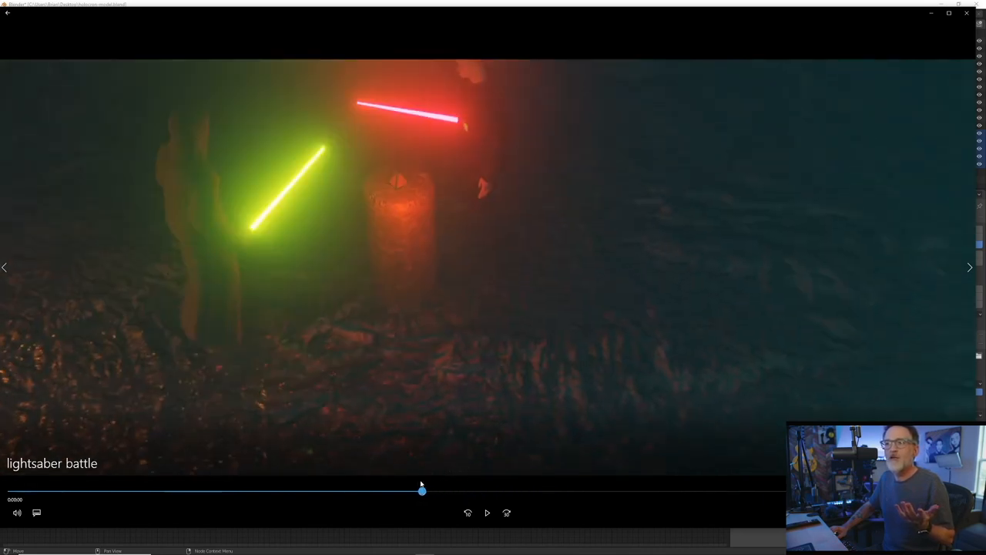
pyautogui.moveTo(422, 490); pyautogui.dragTo(284, 490)
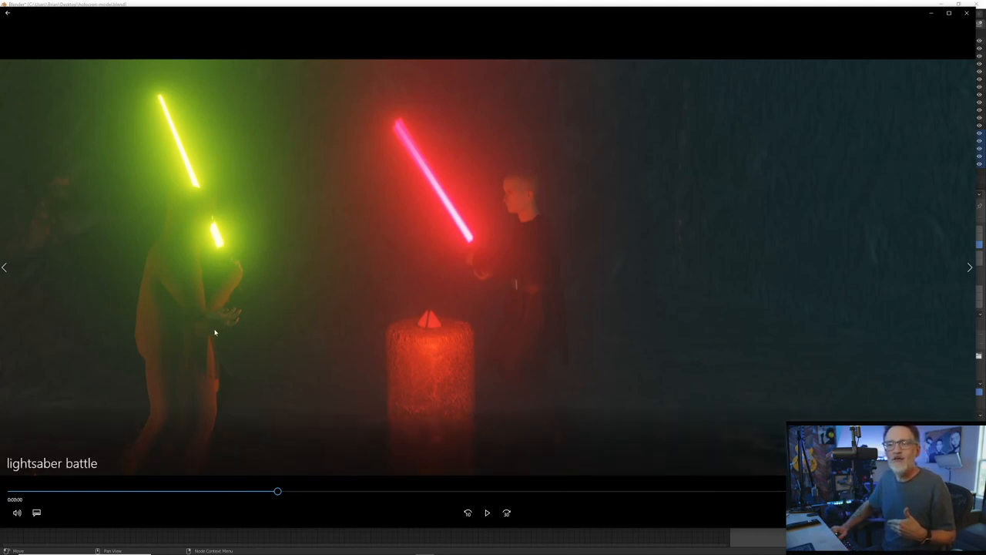
pyautogui.moveTo(207, 334)
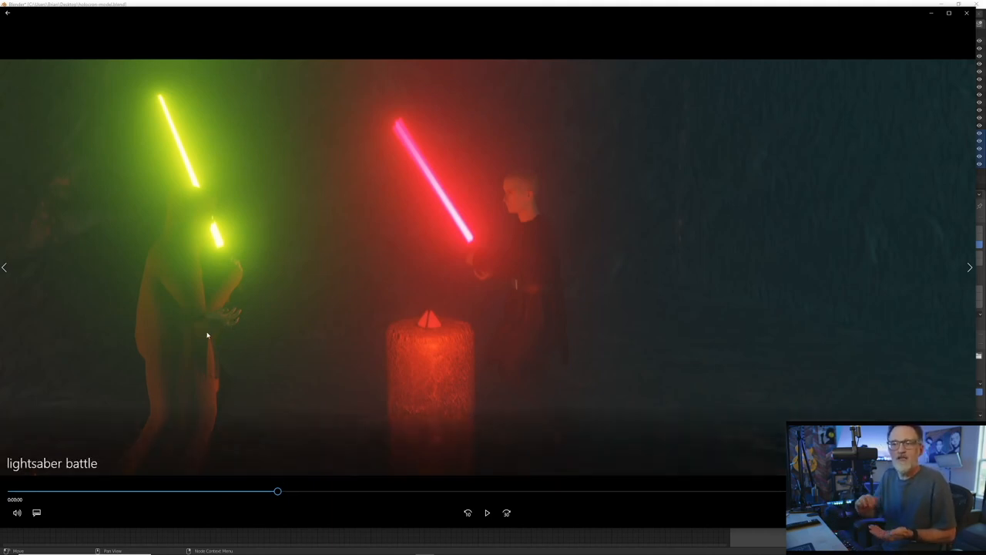
pyautogui.moveTo(515, 311)
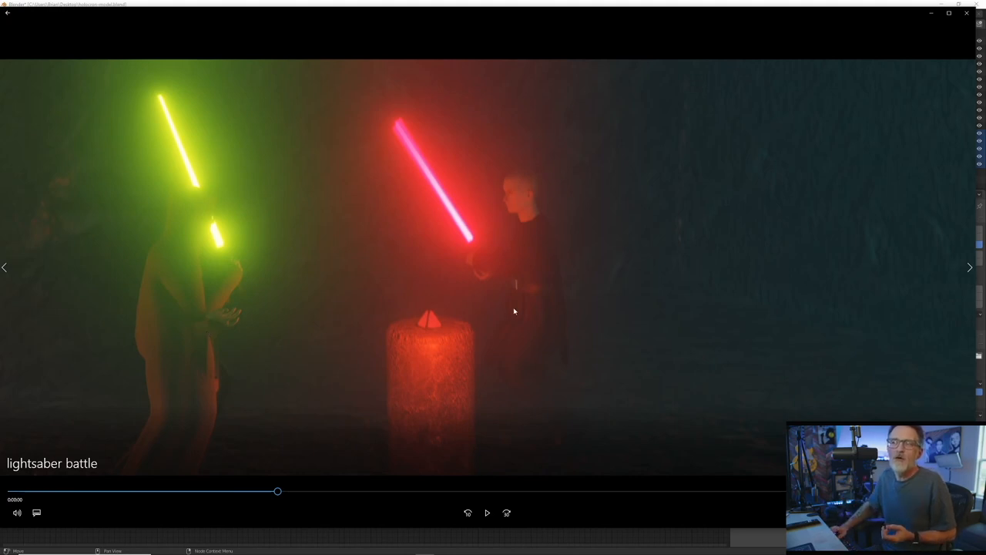
pyautogui.moveTo(527, 356)
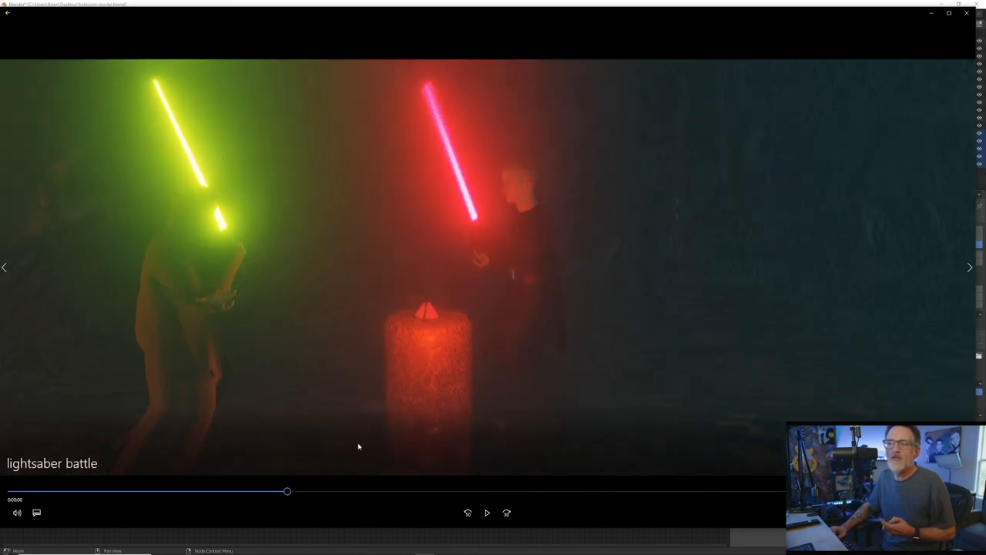
pyautogui.moveTo(287, 490); pyautogui.dragTo(293, 492)
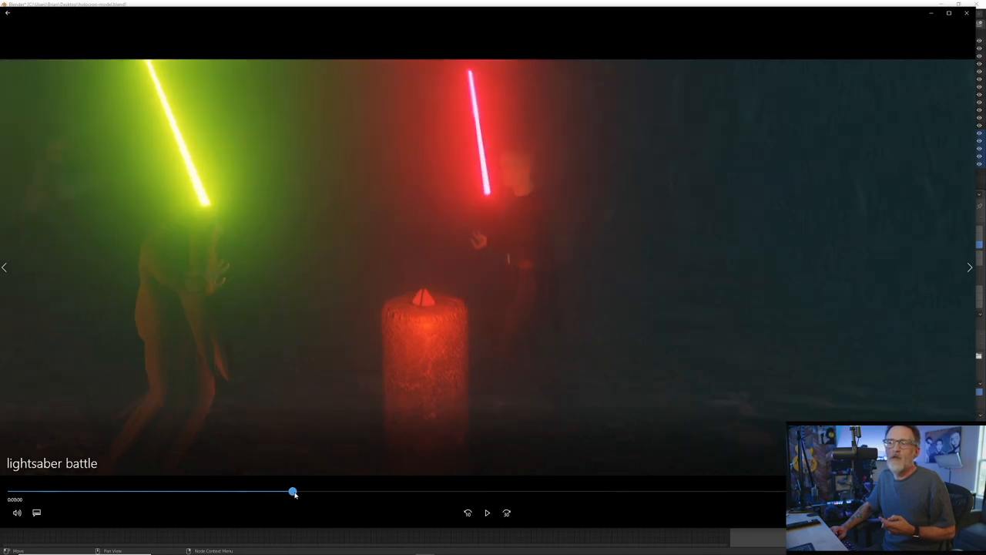
pyautogui.moveTo(291, 492); pyautogui.dragTo(361, 492)
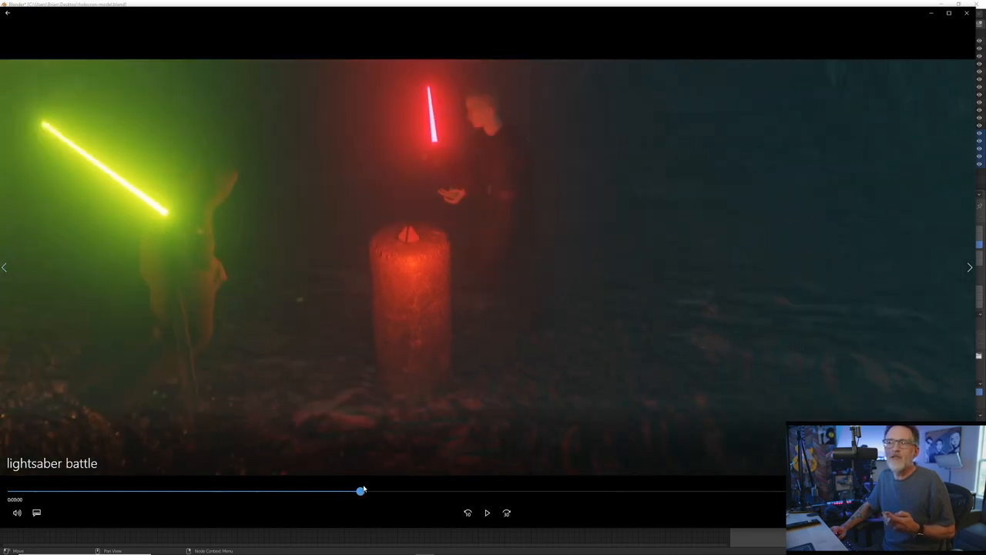